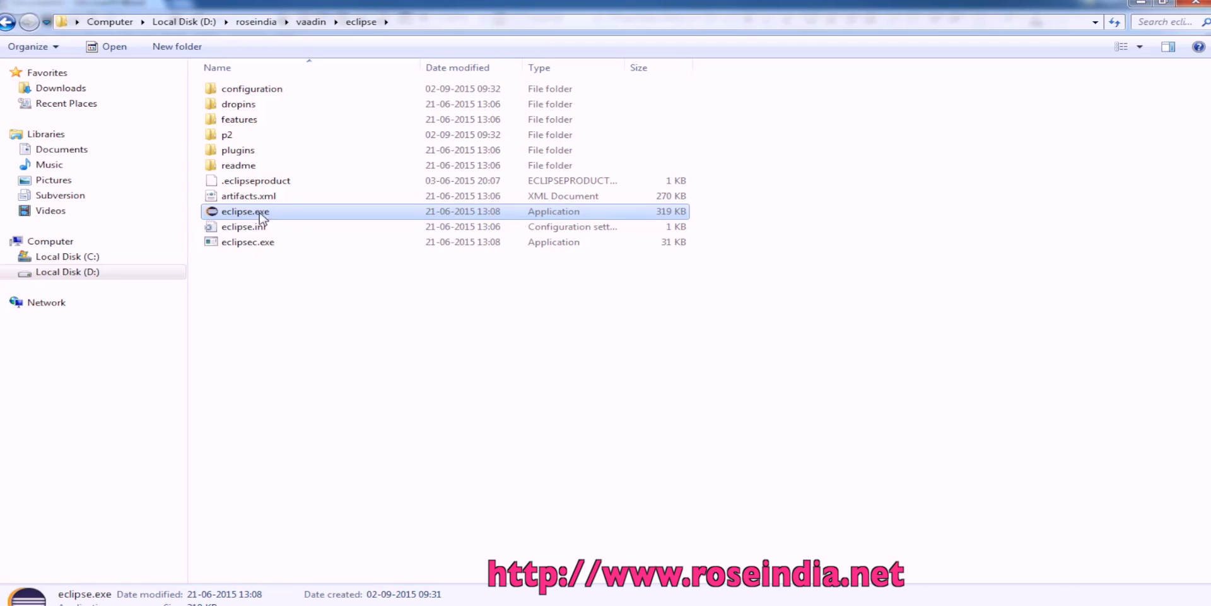
Step: Launch Eclipse from the D:\roseindia\vaadin\eclipse folder
double_click(247, 210)
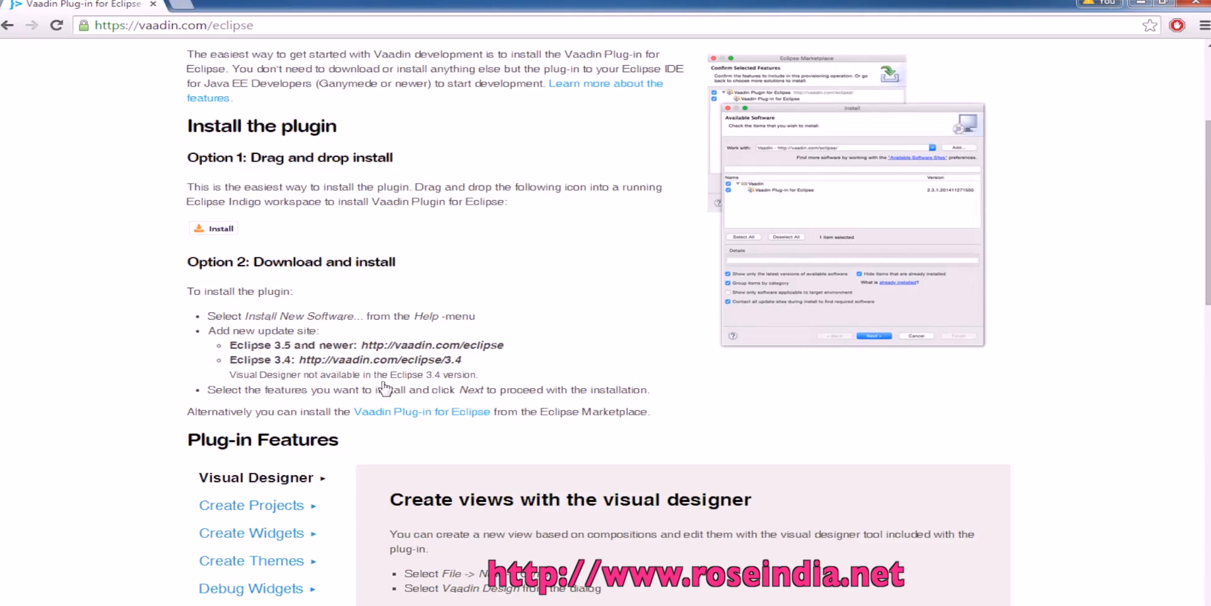
mouse_move(375, 129)
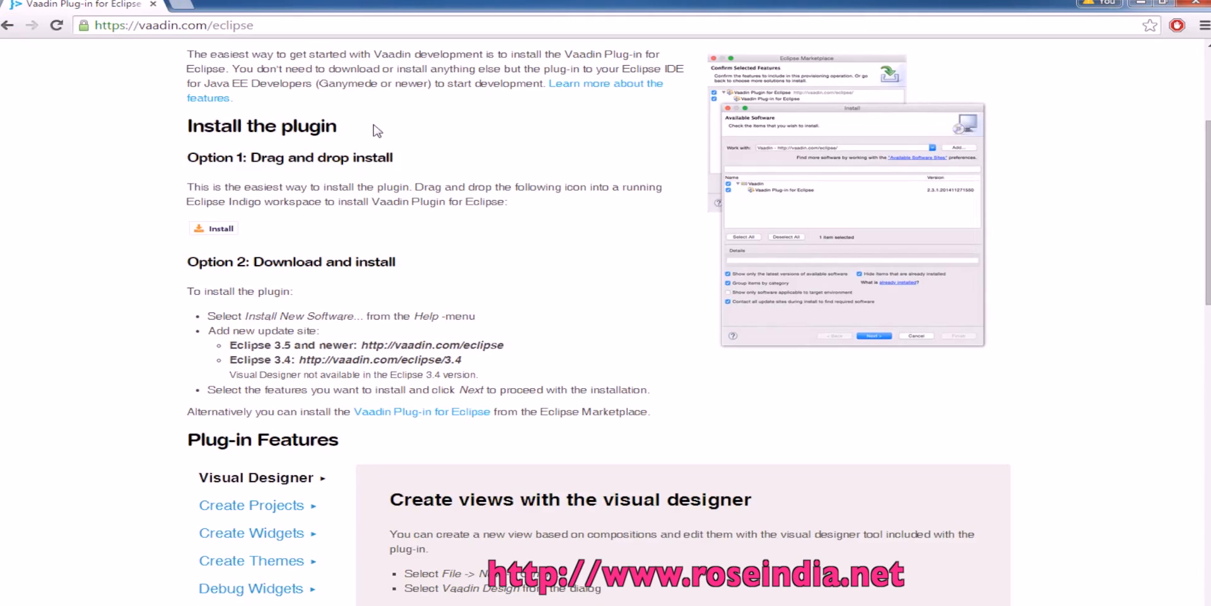
mouse_move(507, 260)
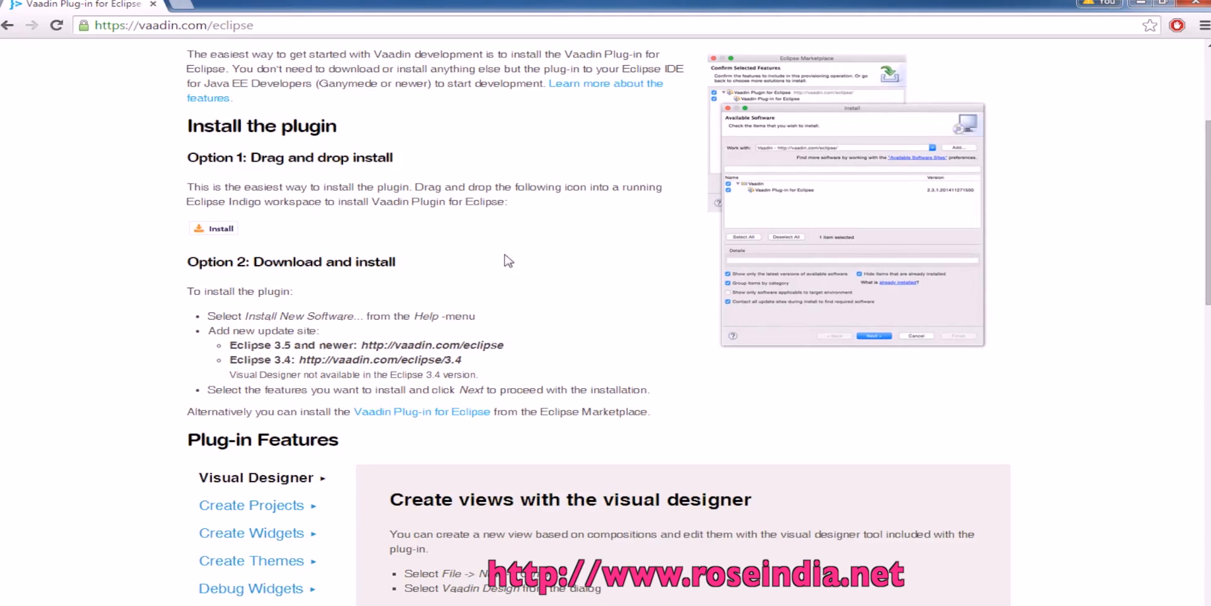
mouse_move(502, 345)
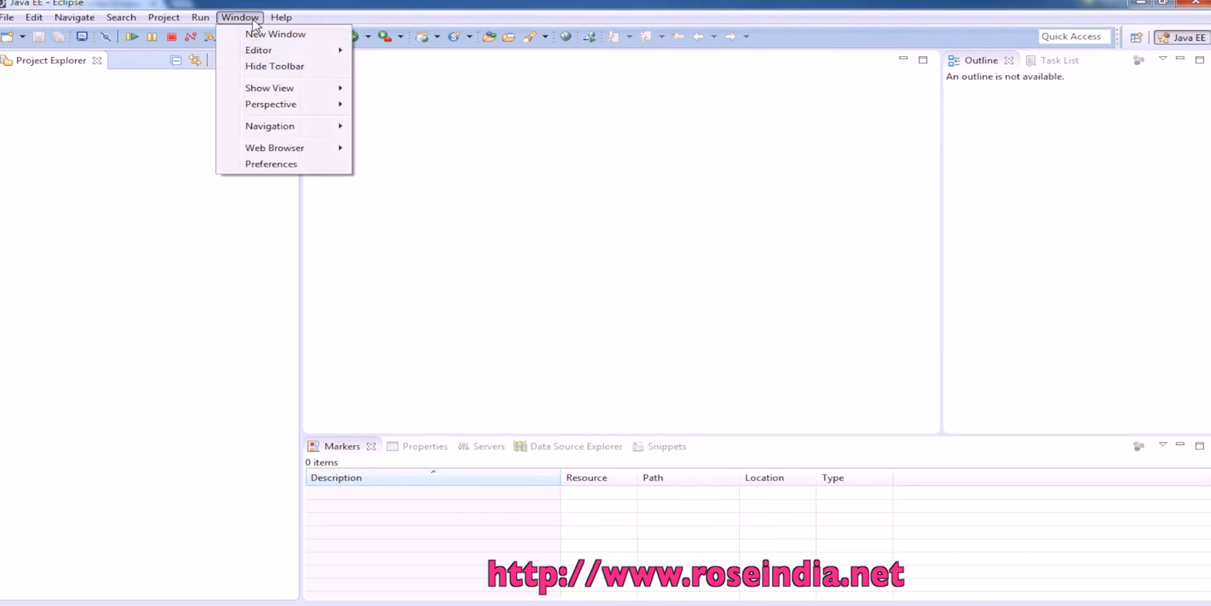
Step: Bring up the Install New Software dialog from the Help menu
click(281, 17)
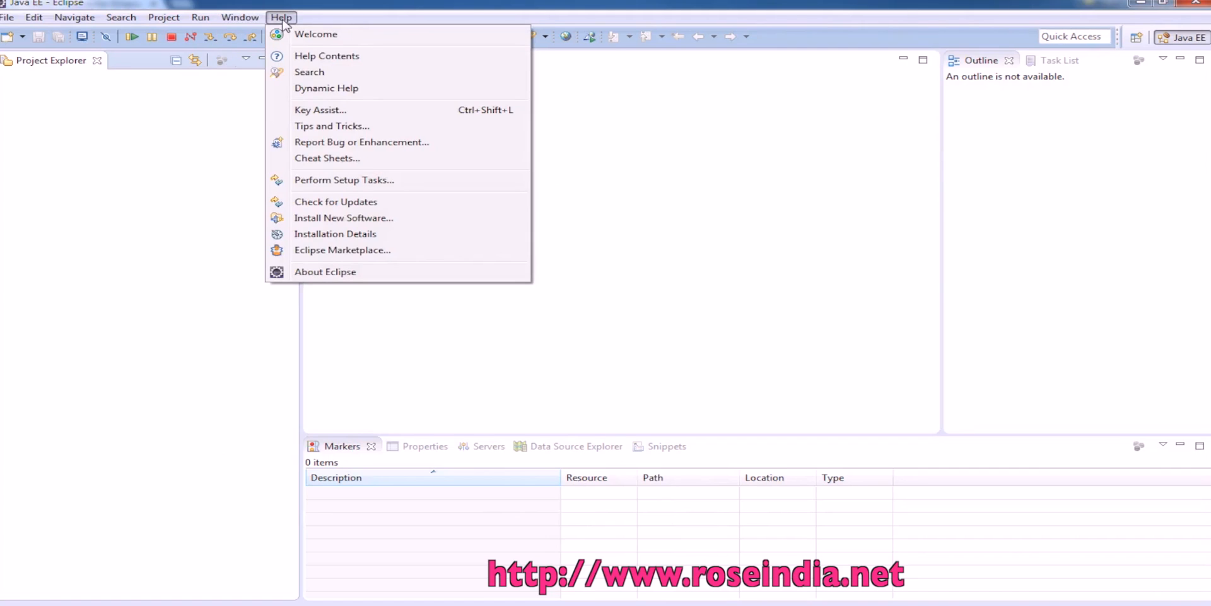
mouse_move(353, 225)
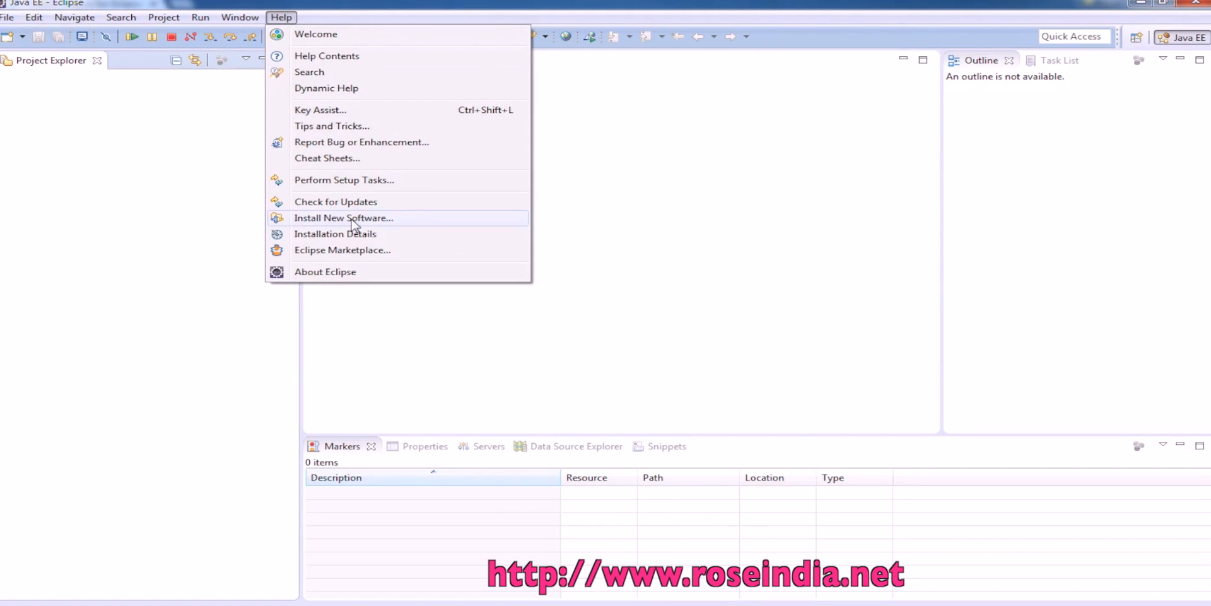
click(343, 217)
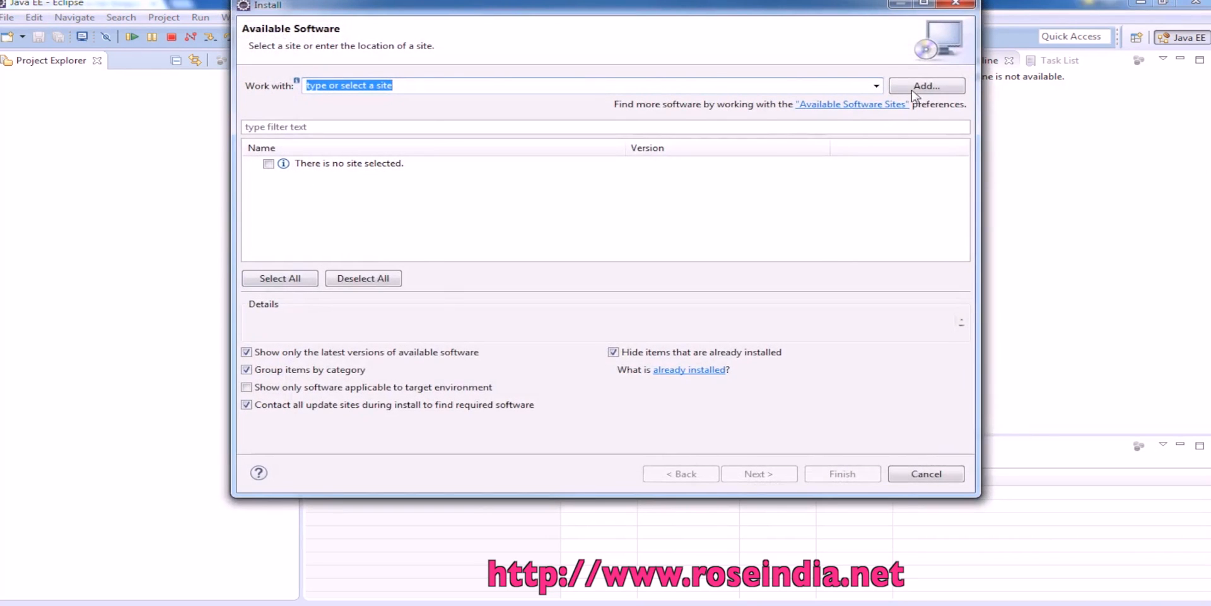
click(926, 84)
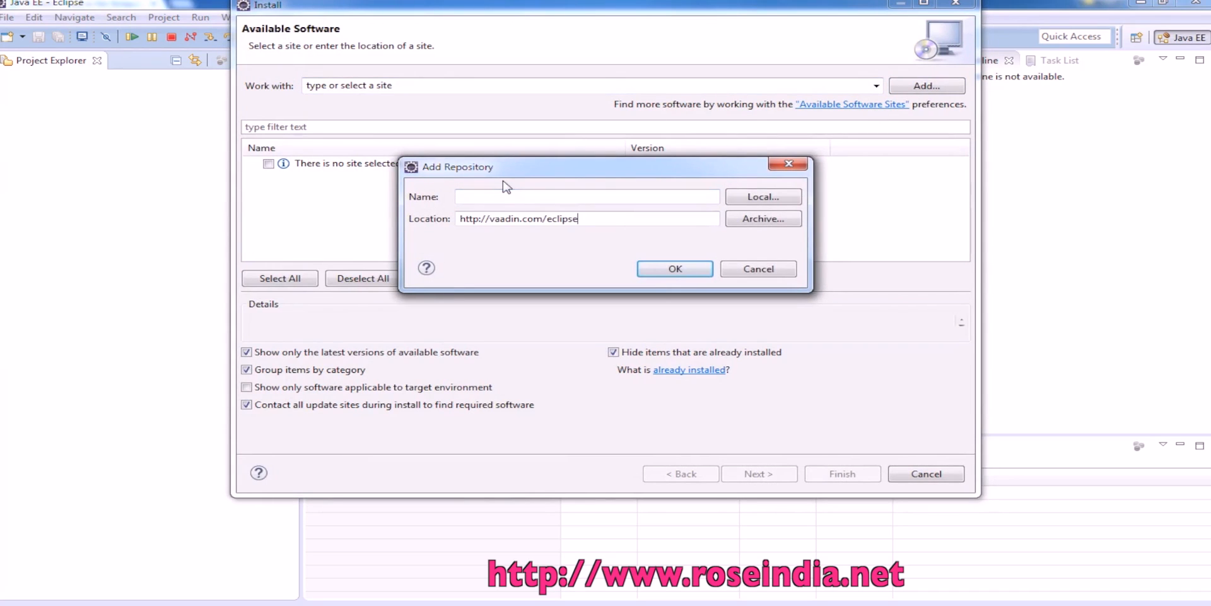
text(Vaadin Plugin)
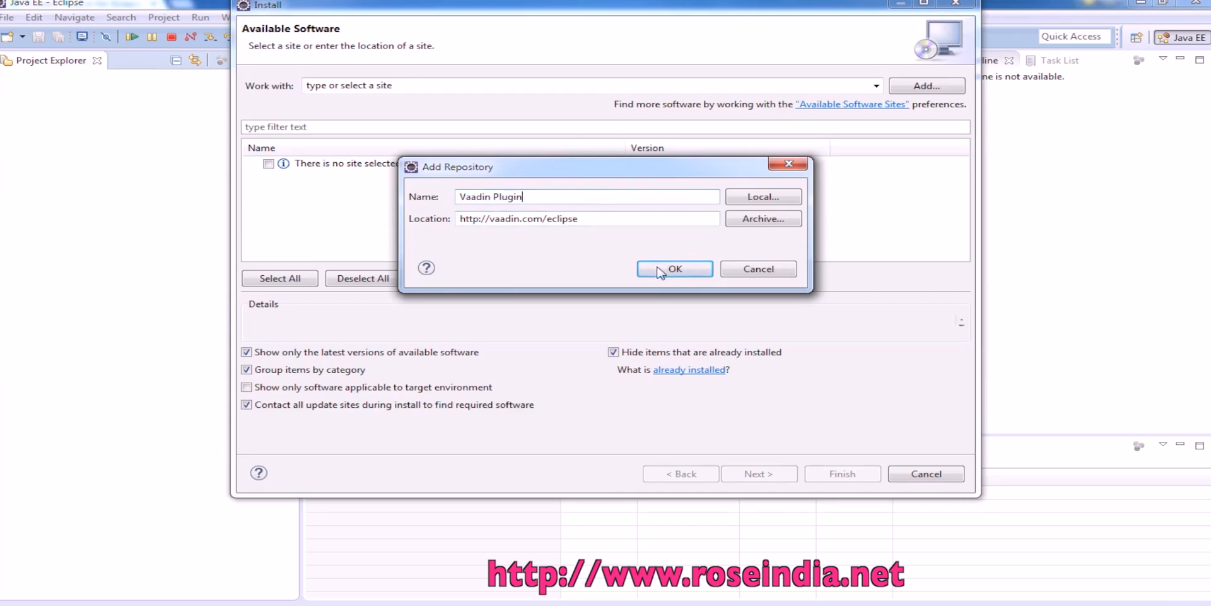
click(673, 268)
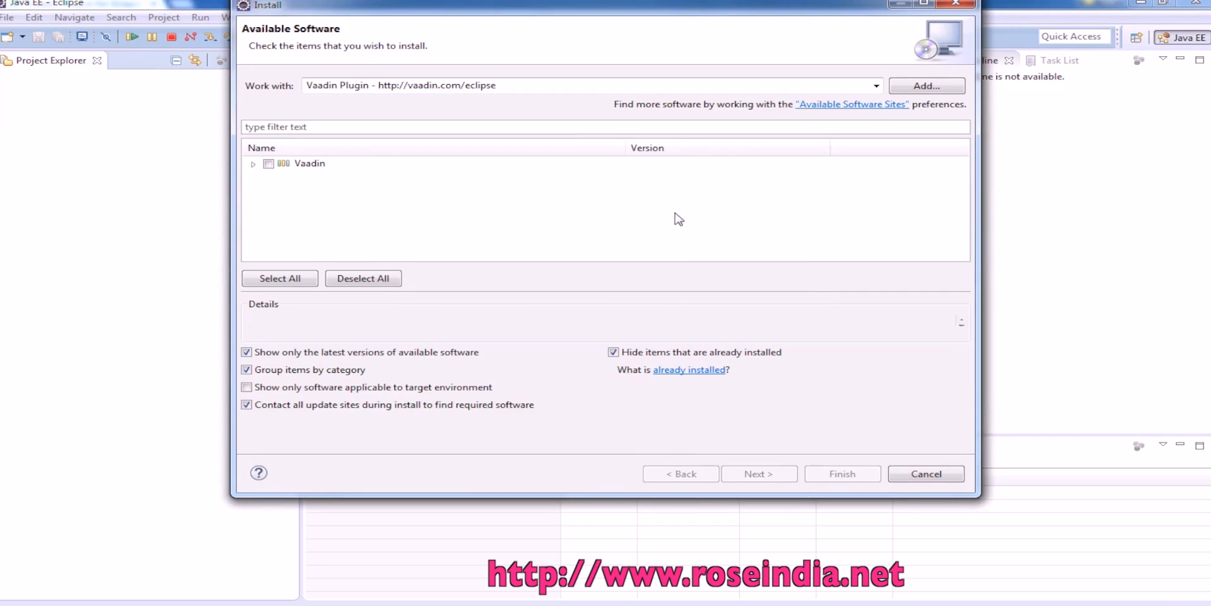
Step: Select Vaadin 7 Designer for Eclipse (Beta) 0.8.2, review its details and reach the license page
click(252, 163)
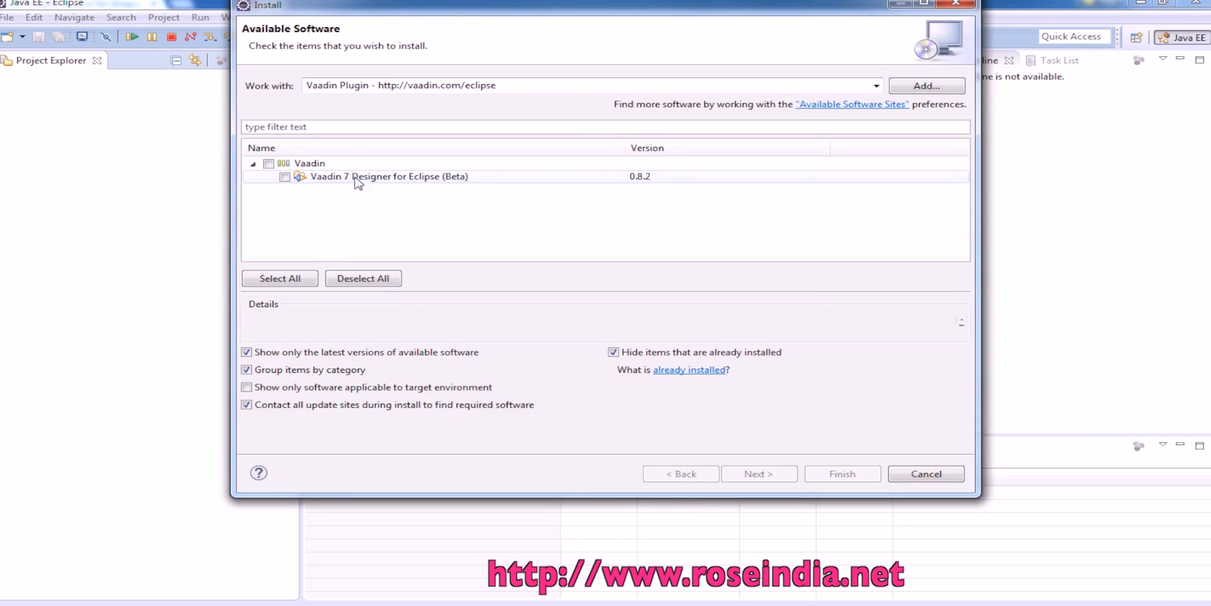
click(285, 177)
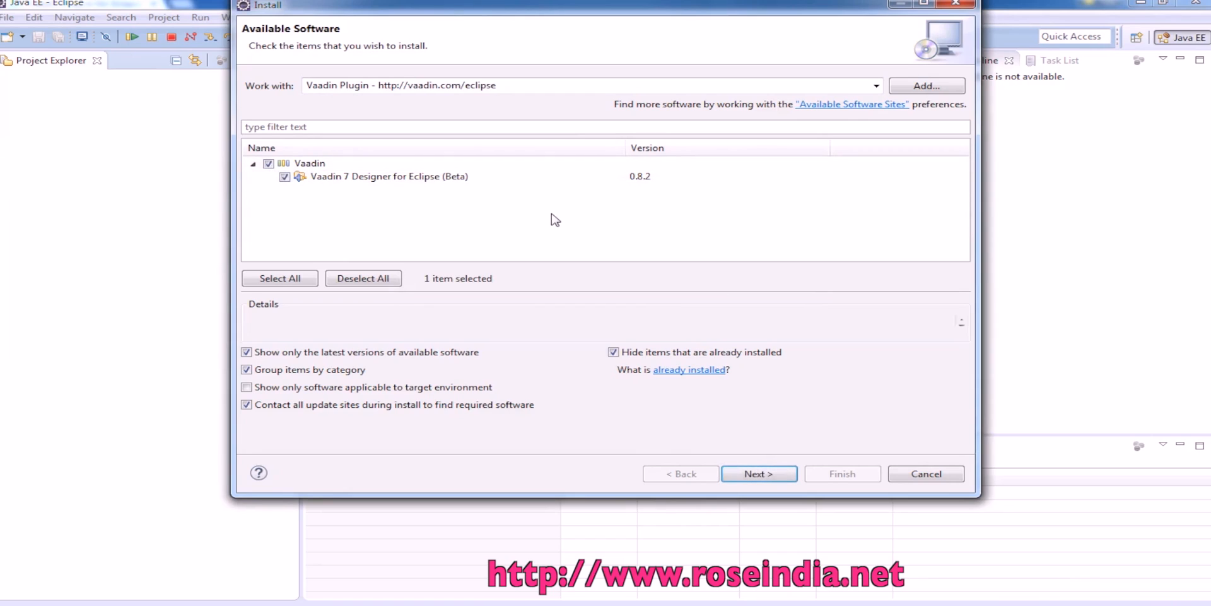
click(758, 474)
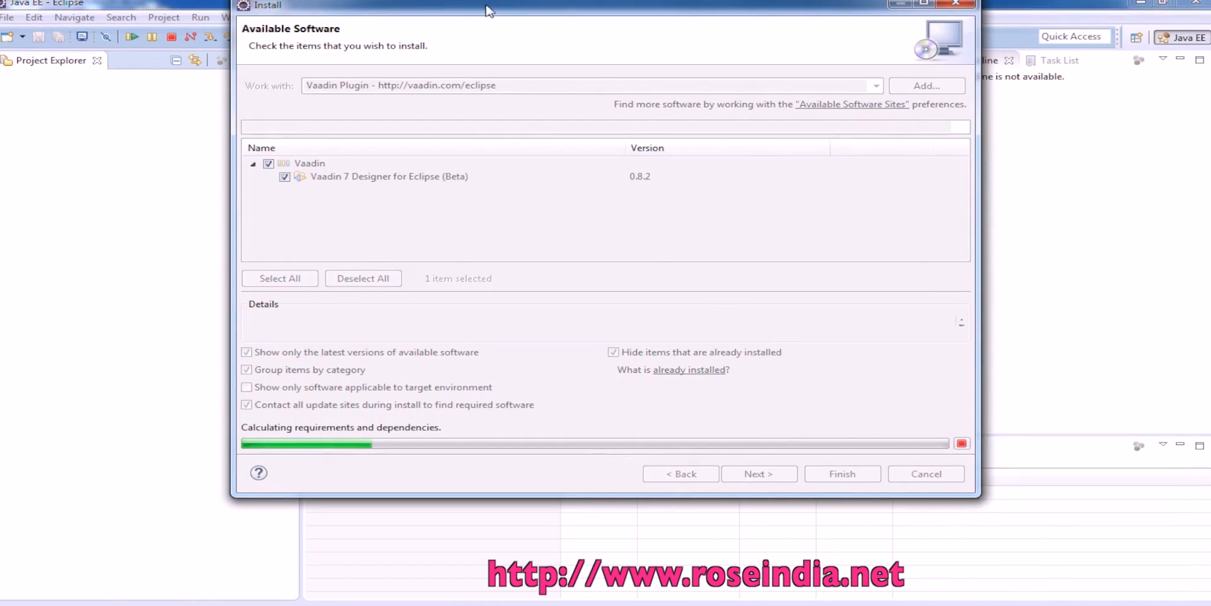
click(758, 473)
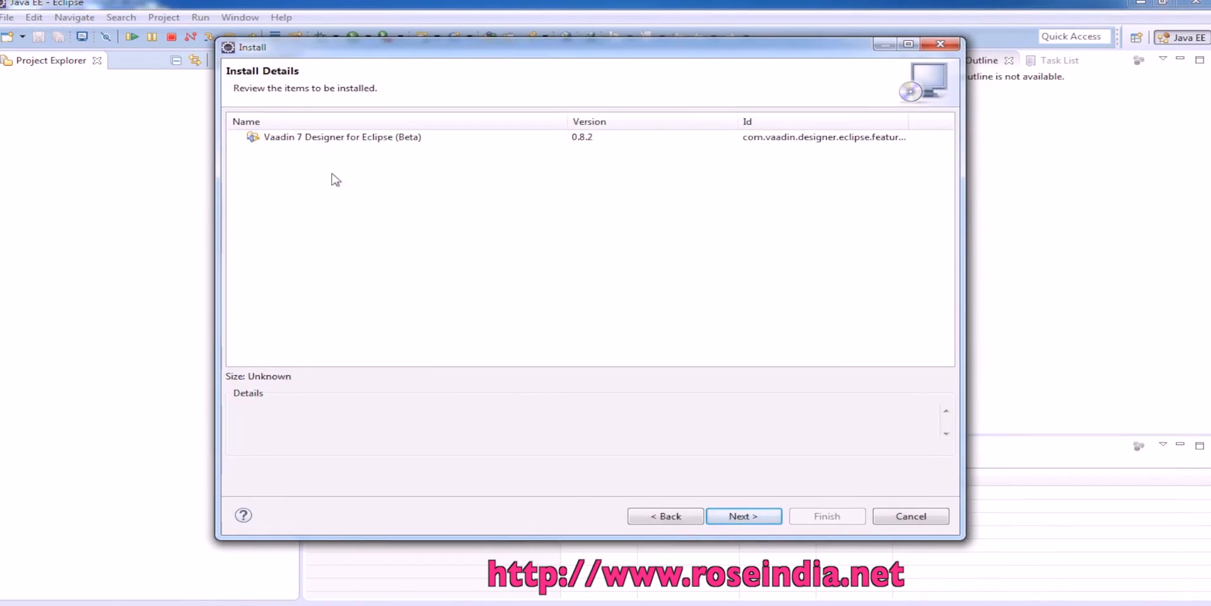
click(342, 137)
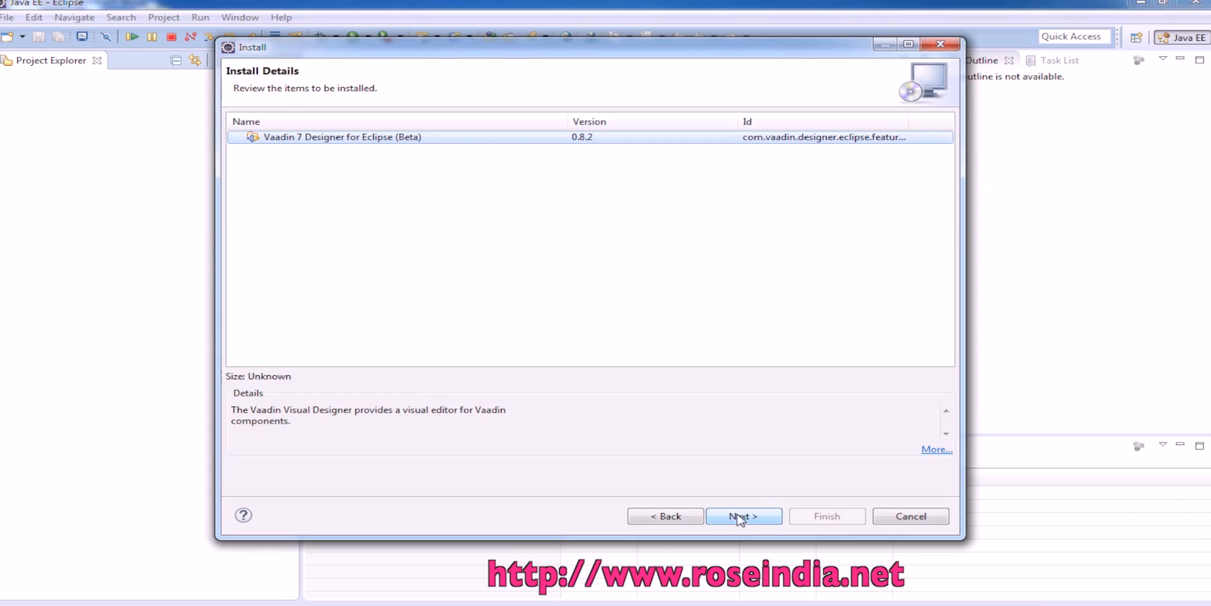
click(742, 516)
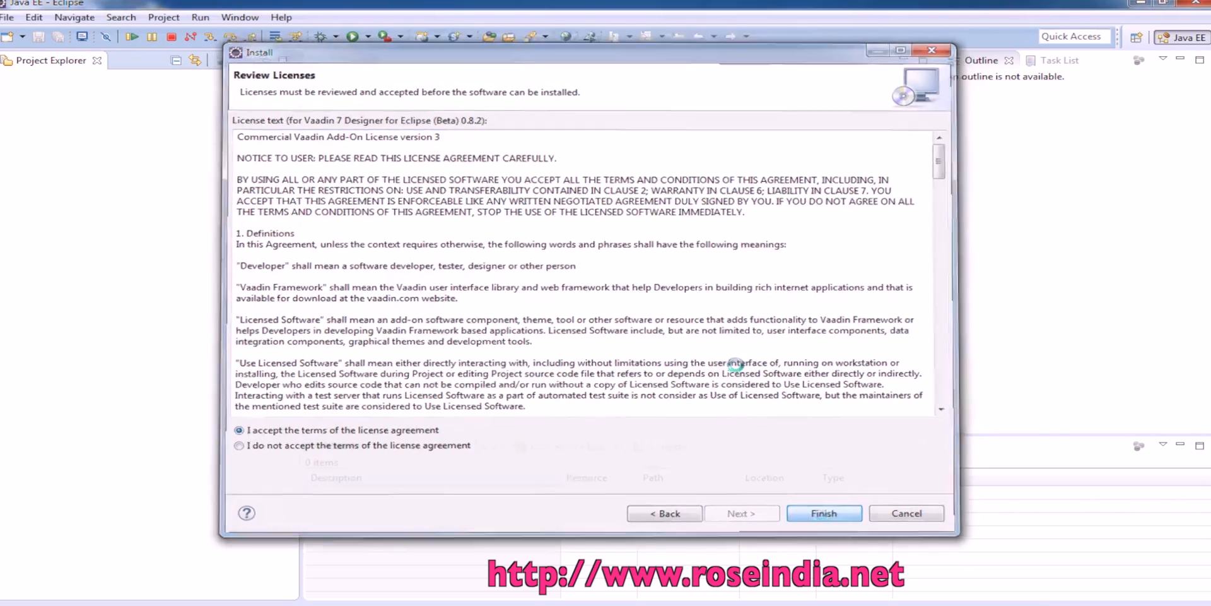
Step: Finish the wizard to start installing the Vaadin 7 Designer
click(823, 514)
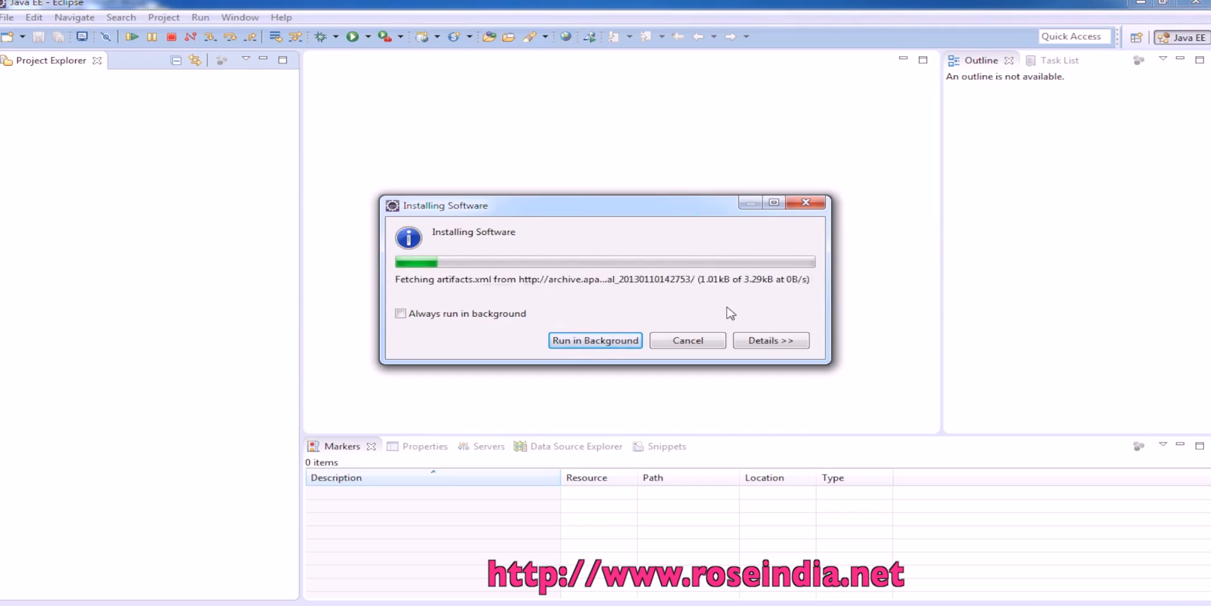
Step: Show install progress details and allow the unsigned Vaadin content to install
click(770, 339)
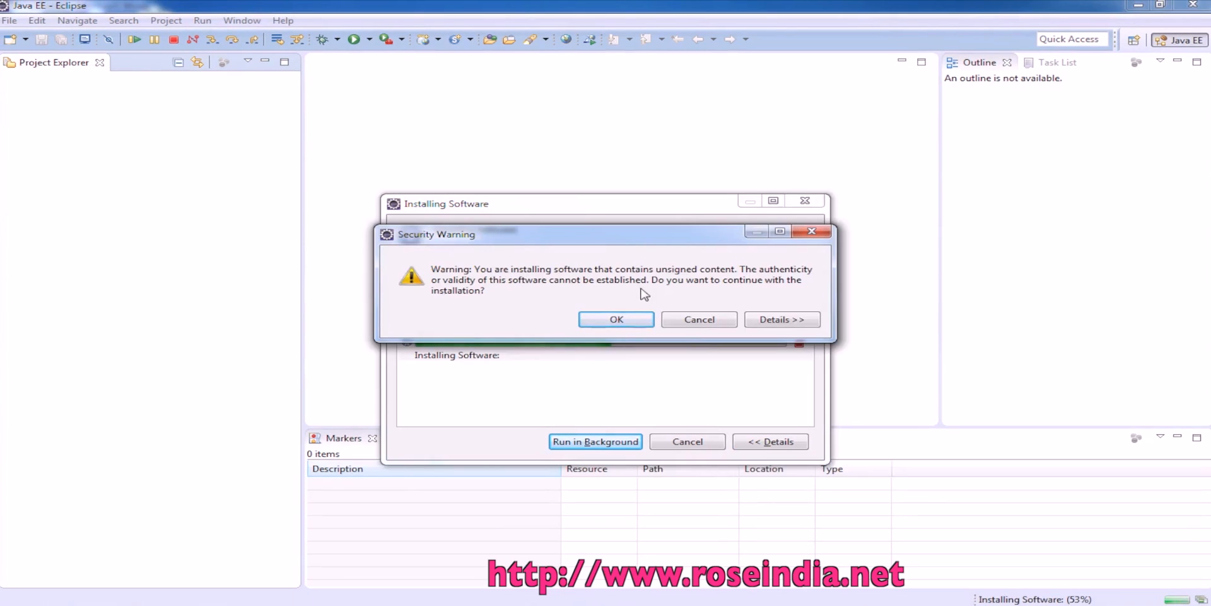
click(616, 320)
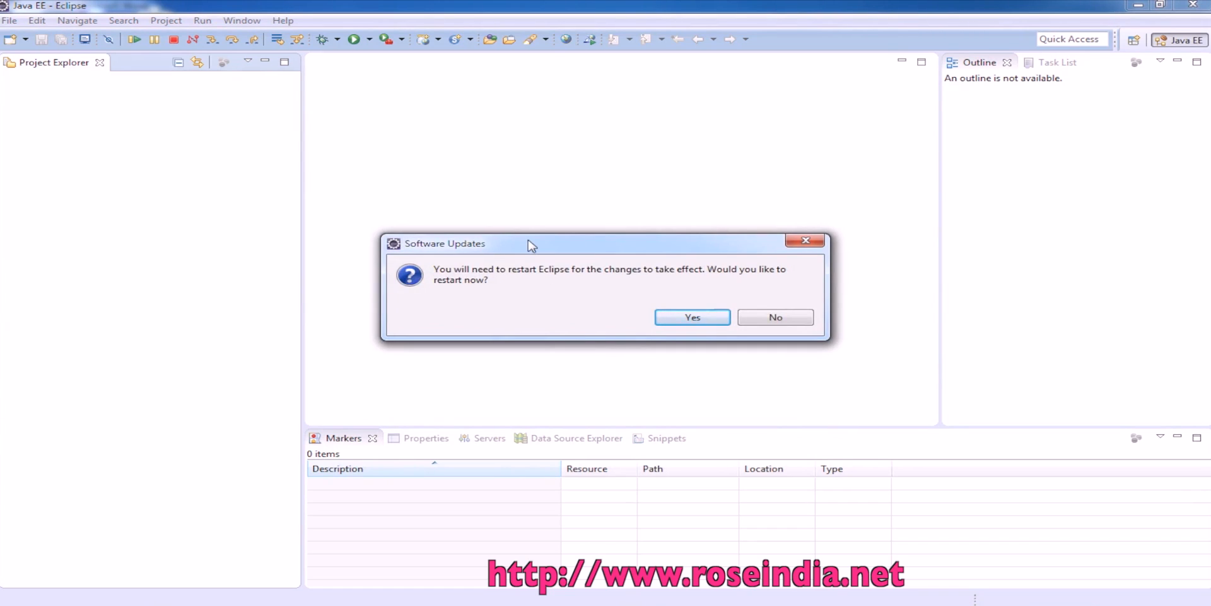
mouse_move(543, 274)
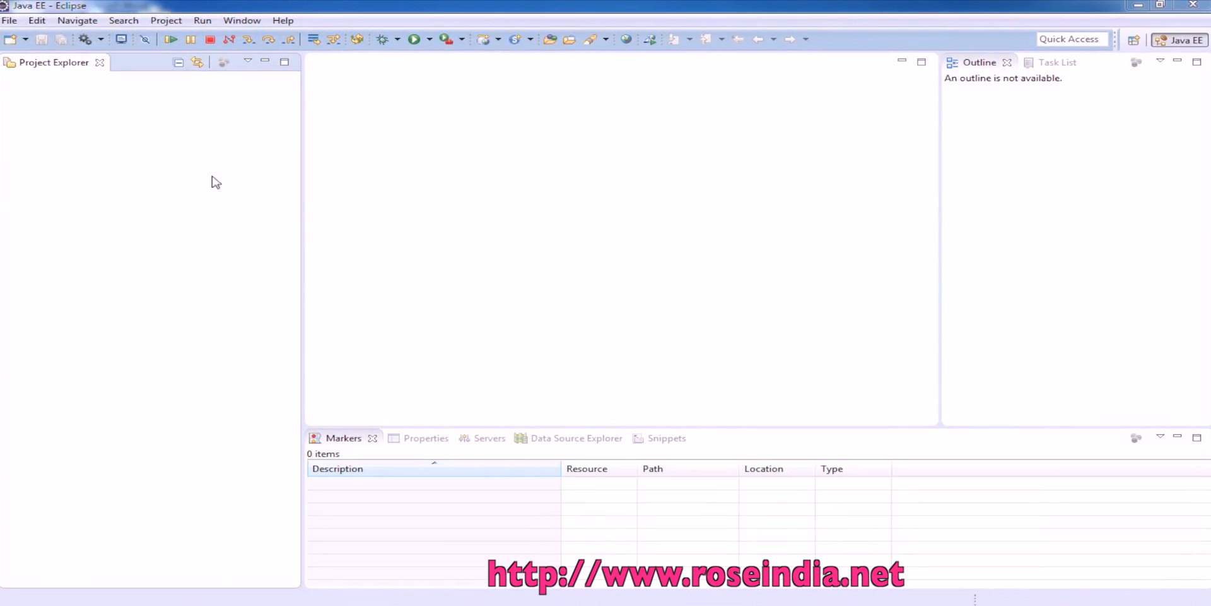
Step: After restart, bring up the New Project wizard from the File menu
click(10, 20)
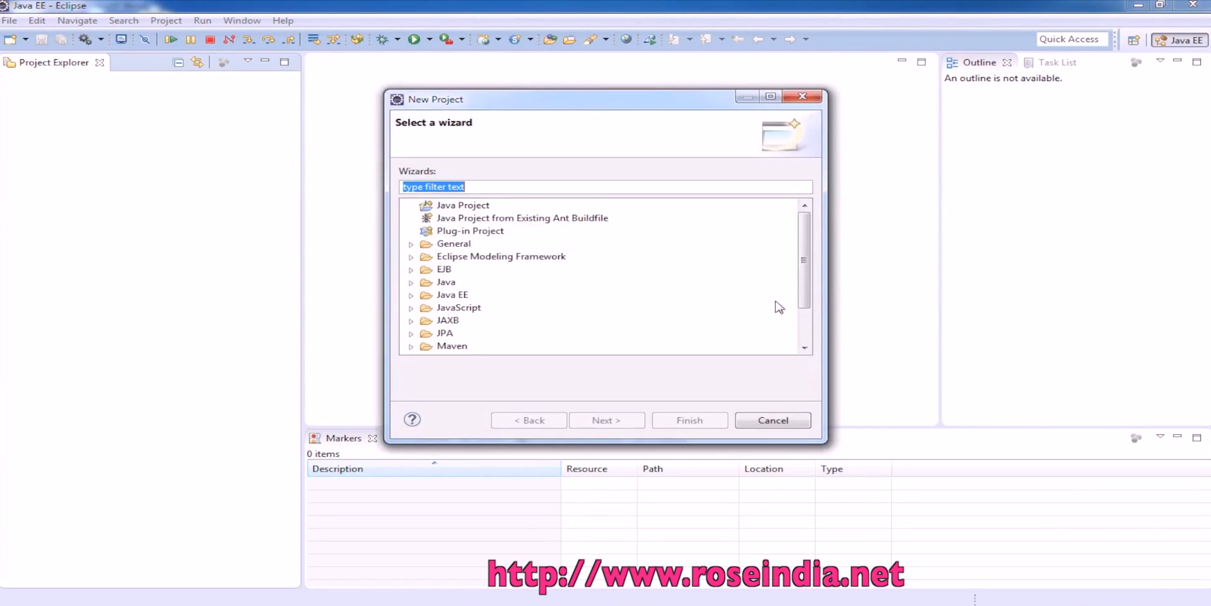
Step: Expand the Vaadin folder to reveal the Vaadin 6 and Vaadin 7 Project wizards
scroll(down, 3)
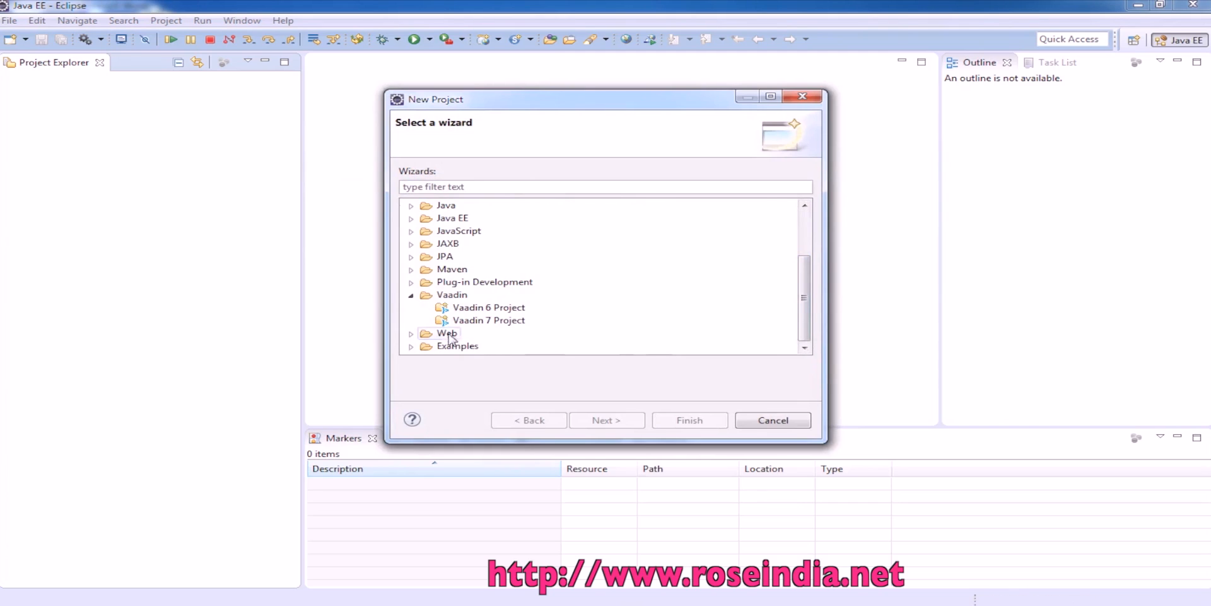
click(489, 320)
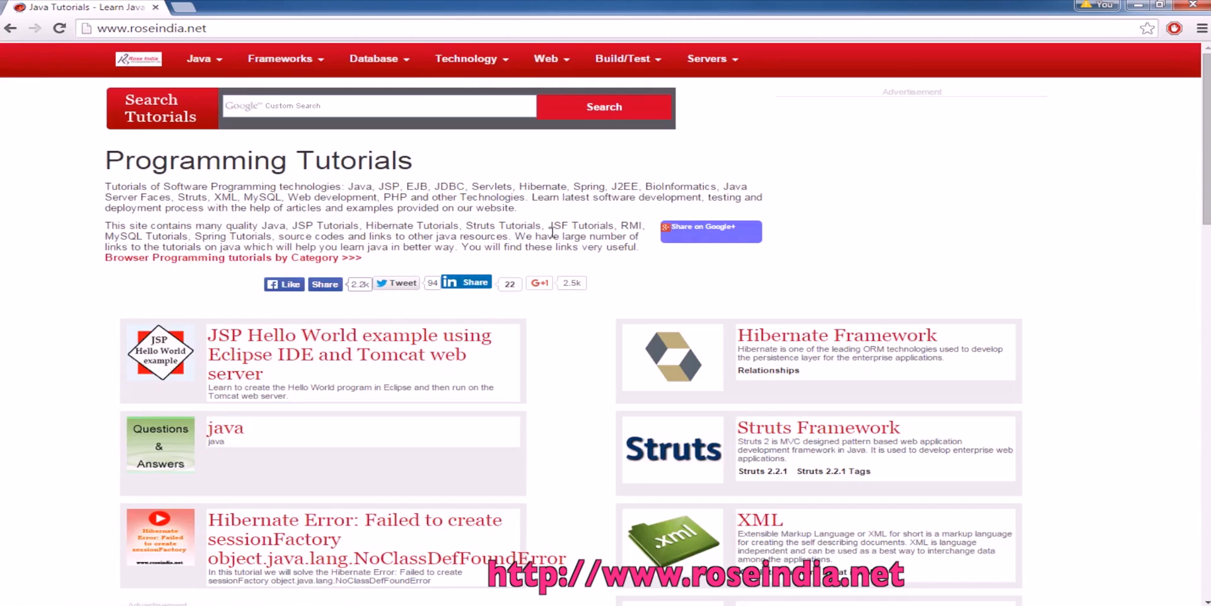
mouse_move(924, 322)
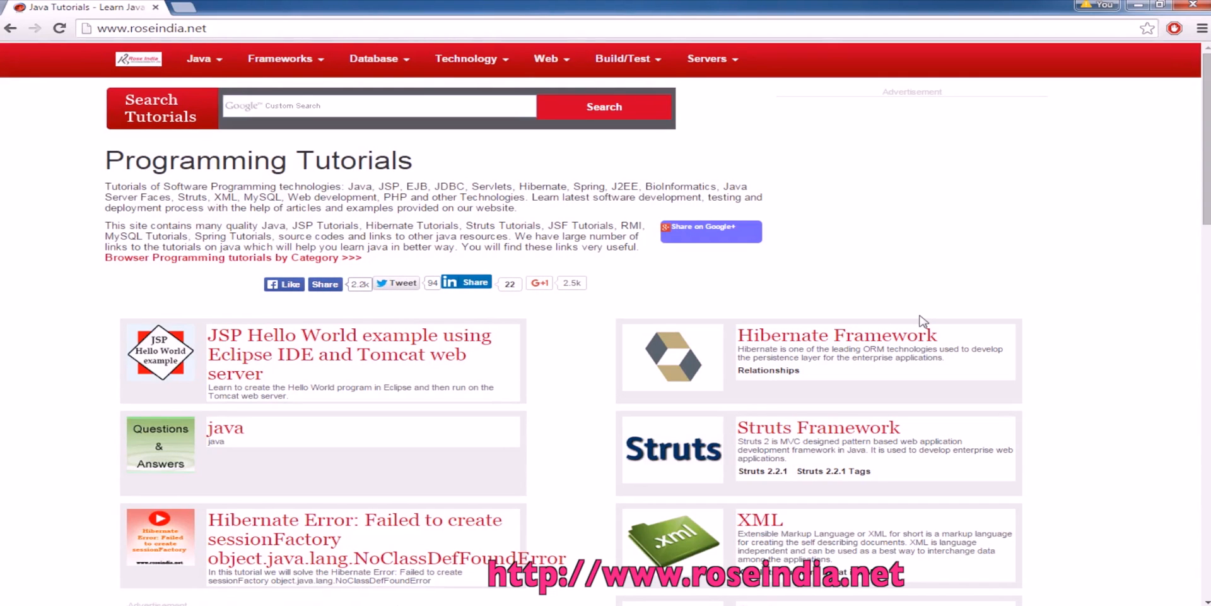
scroll(down, 3)
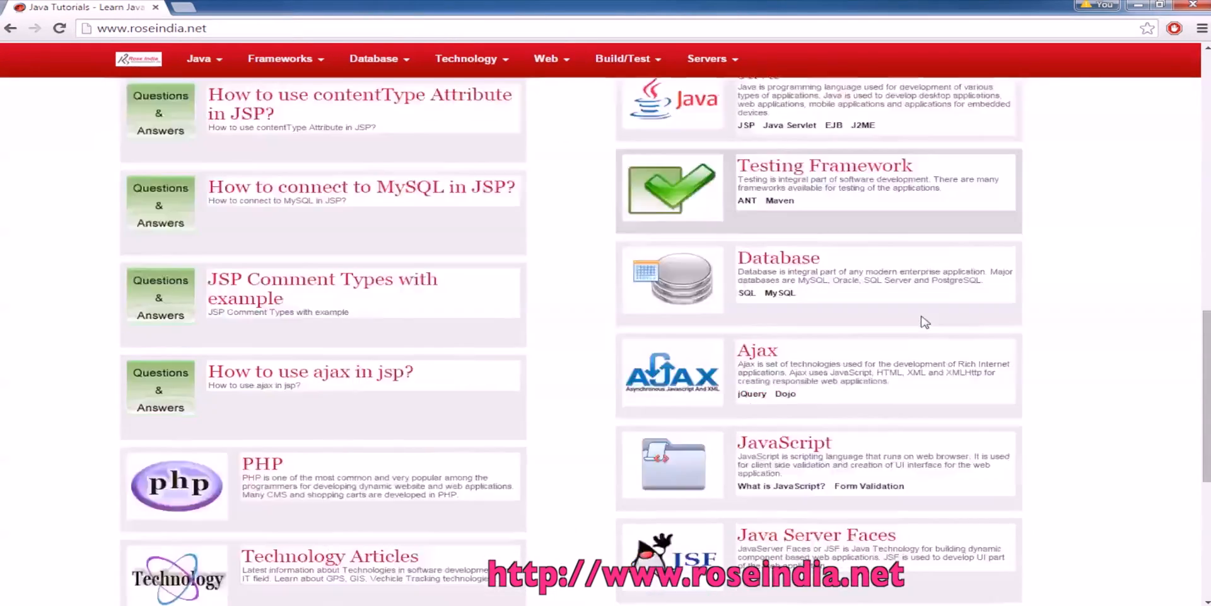